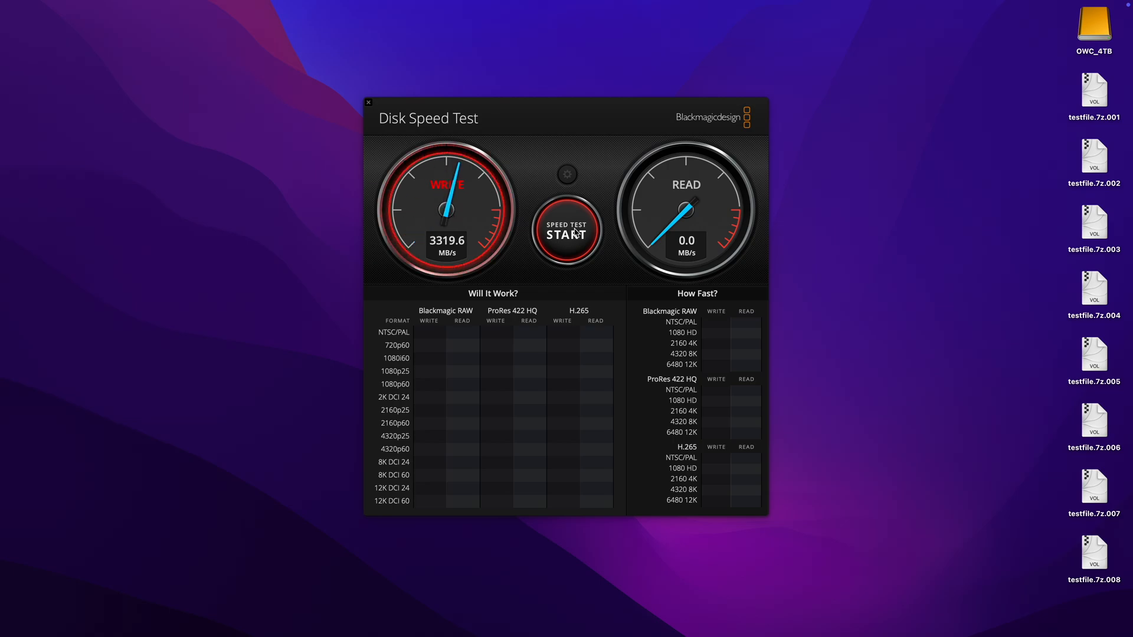
# Run the speed test to completion, reading 3319.6 MB/s write and 3346.6 MB/s read
pyautogui.click(566, 232)
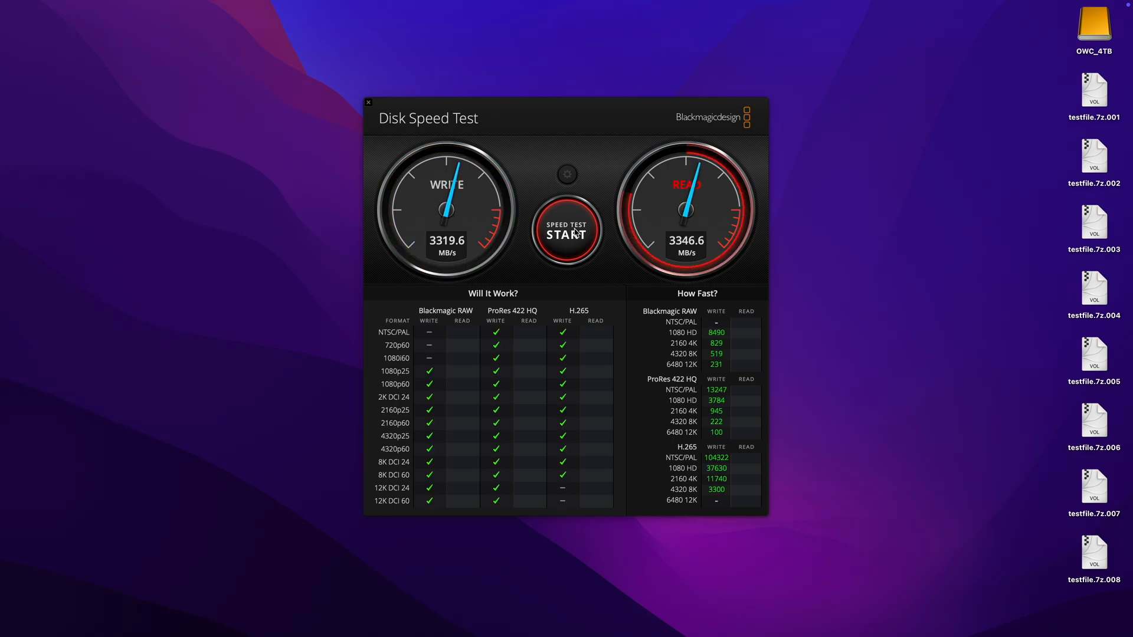
pyautogui.click(566, 231)
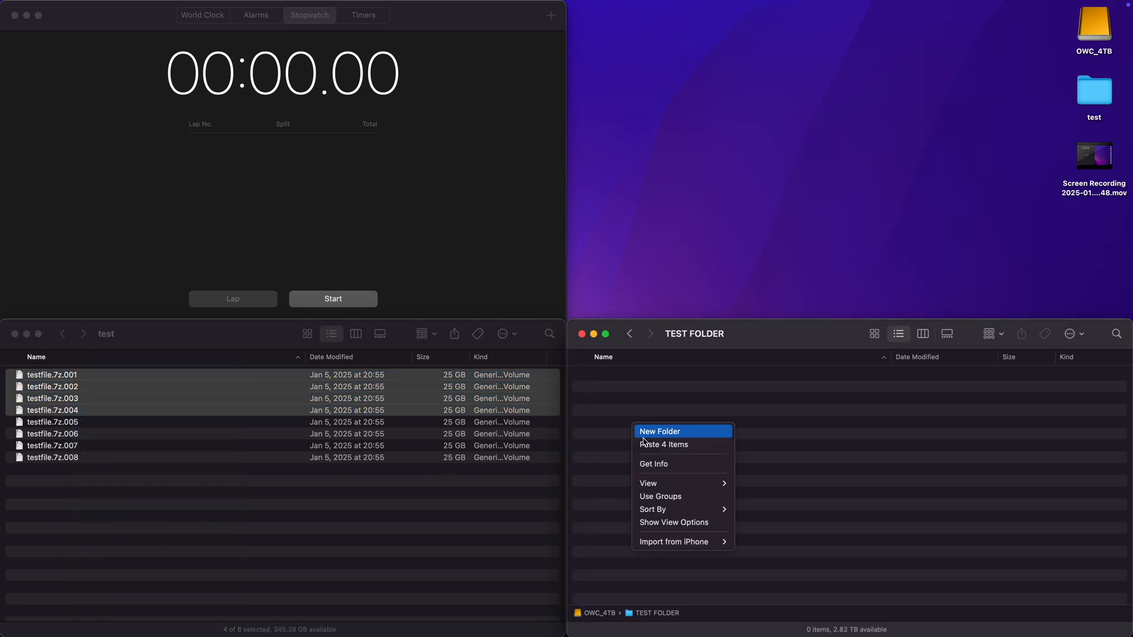
# Paste the four 25 GB test files into TEST FOLDER and stop the stopwatch when the 100 GB copy ends
pyautogui.click(663, 445)
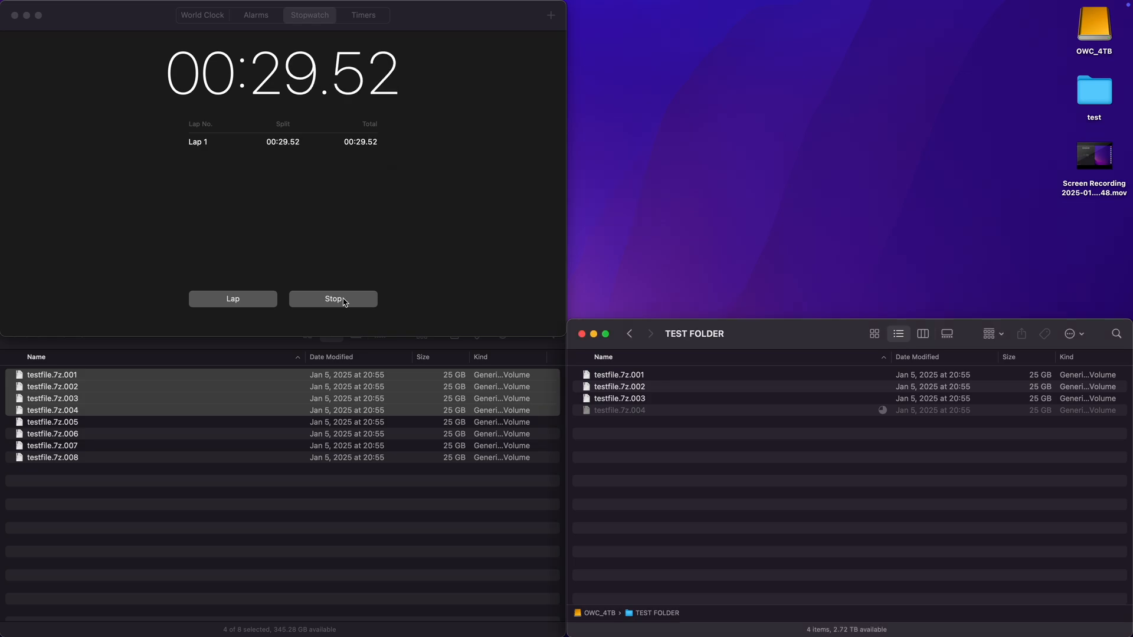
pyautogui.click(333, 298)
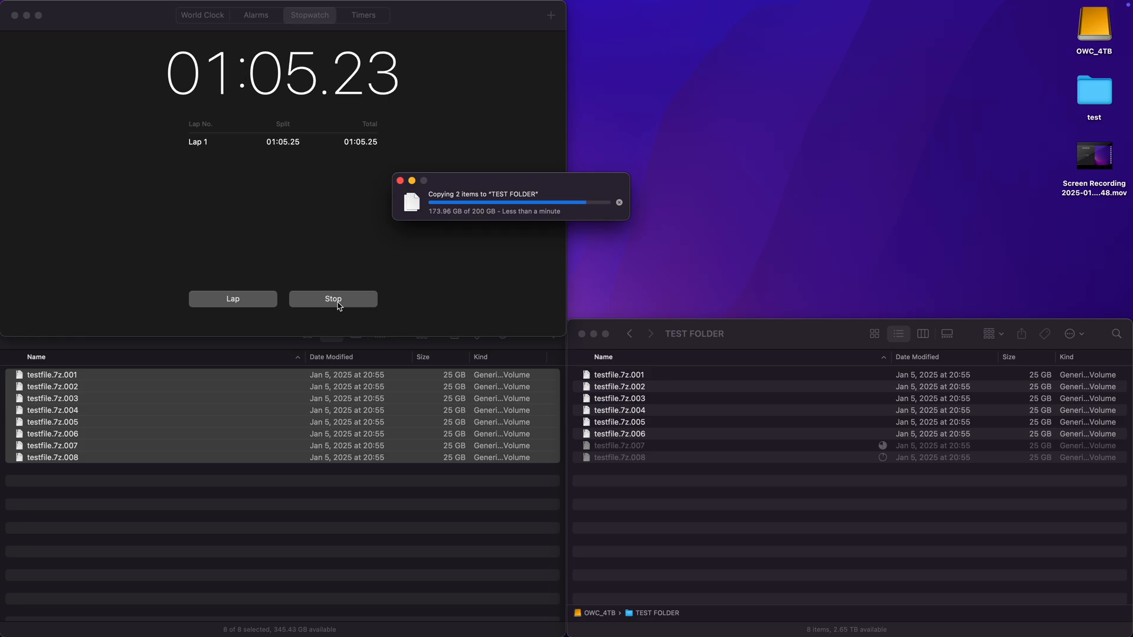
# Stop the stopwatch at about 1:20.7 as the 200 GB eight-file copy completes
pyautogui.click(333, 298)
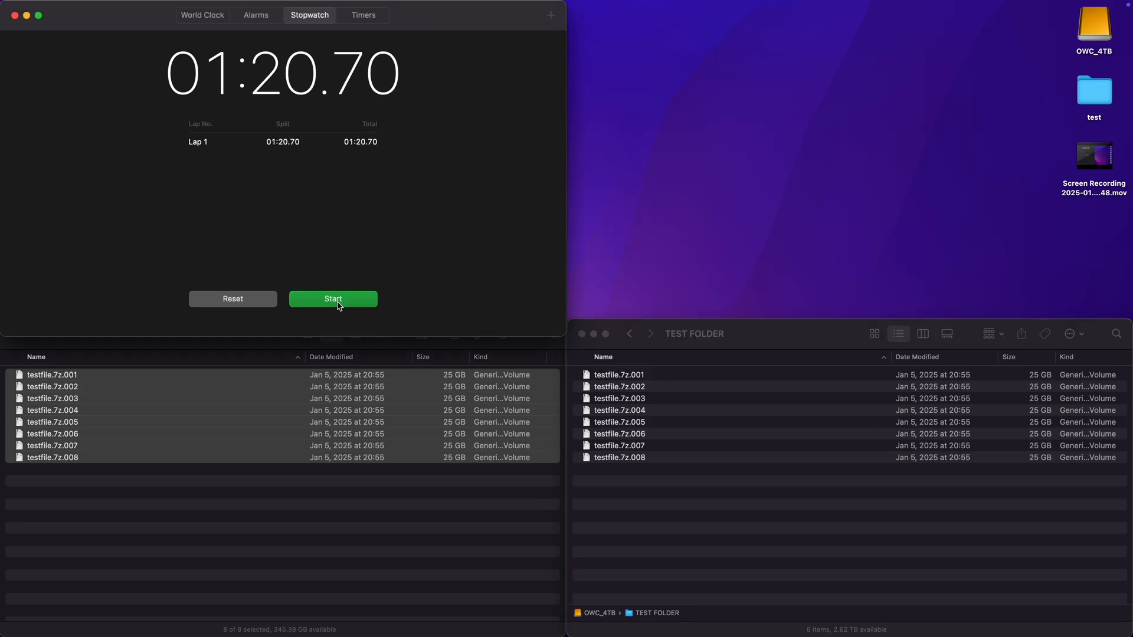